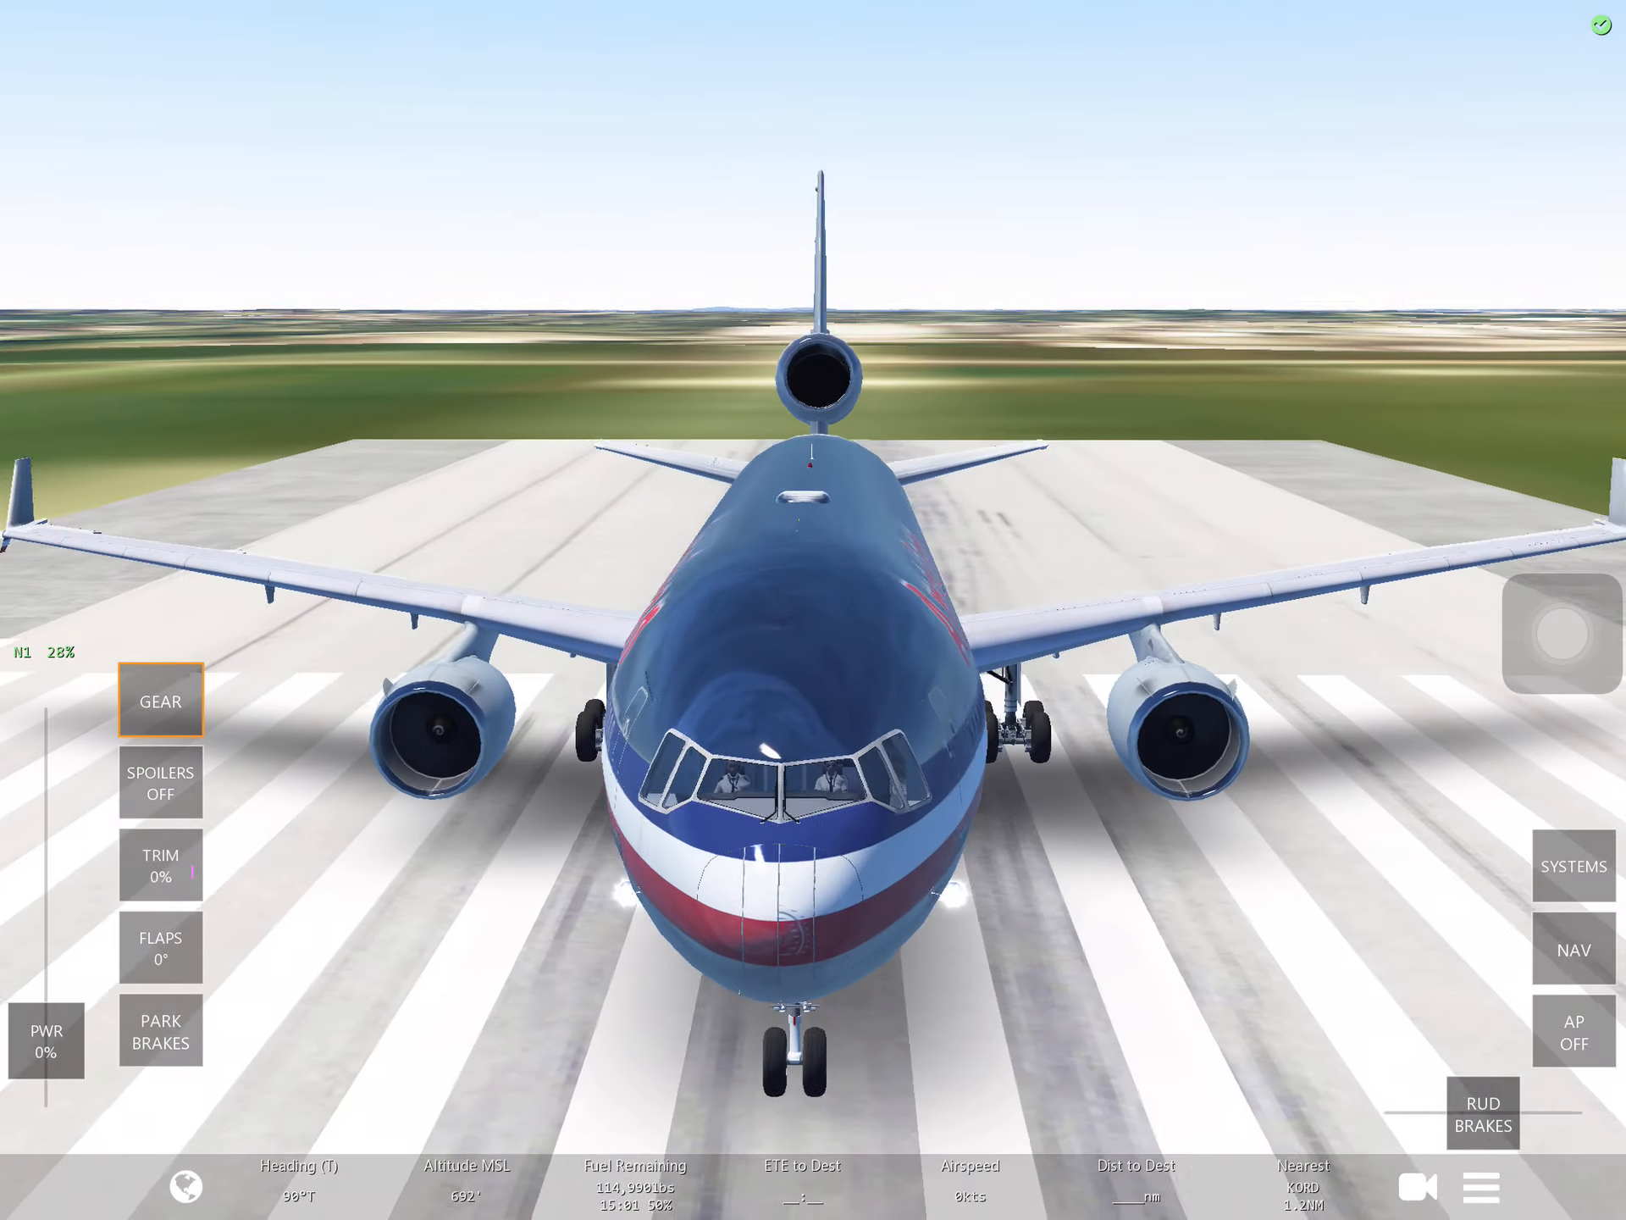
- Begin the takeoff roll down the O'Hare runway at full power from the cockpit view
click(1573, 865)
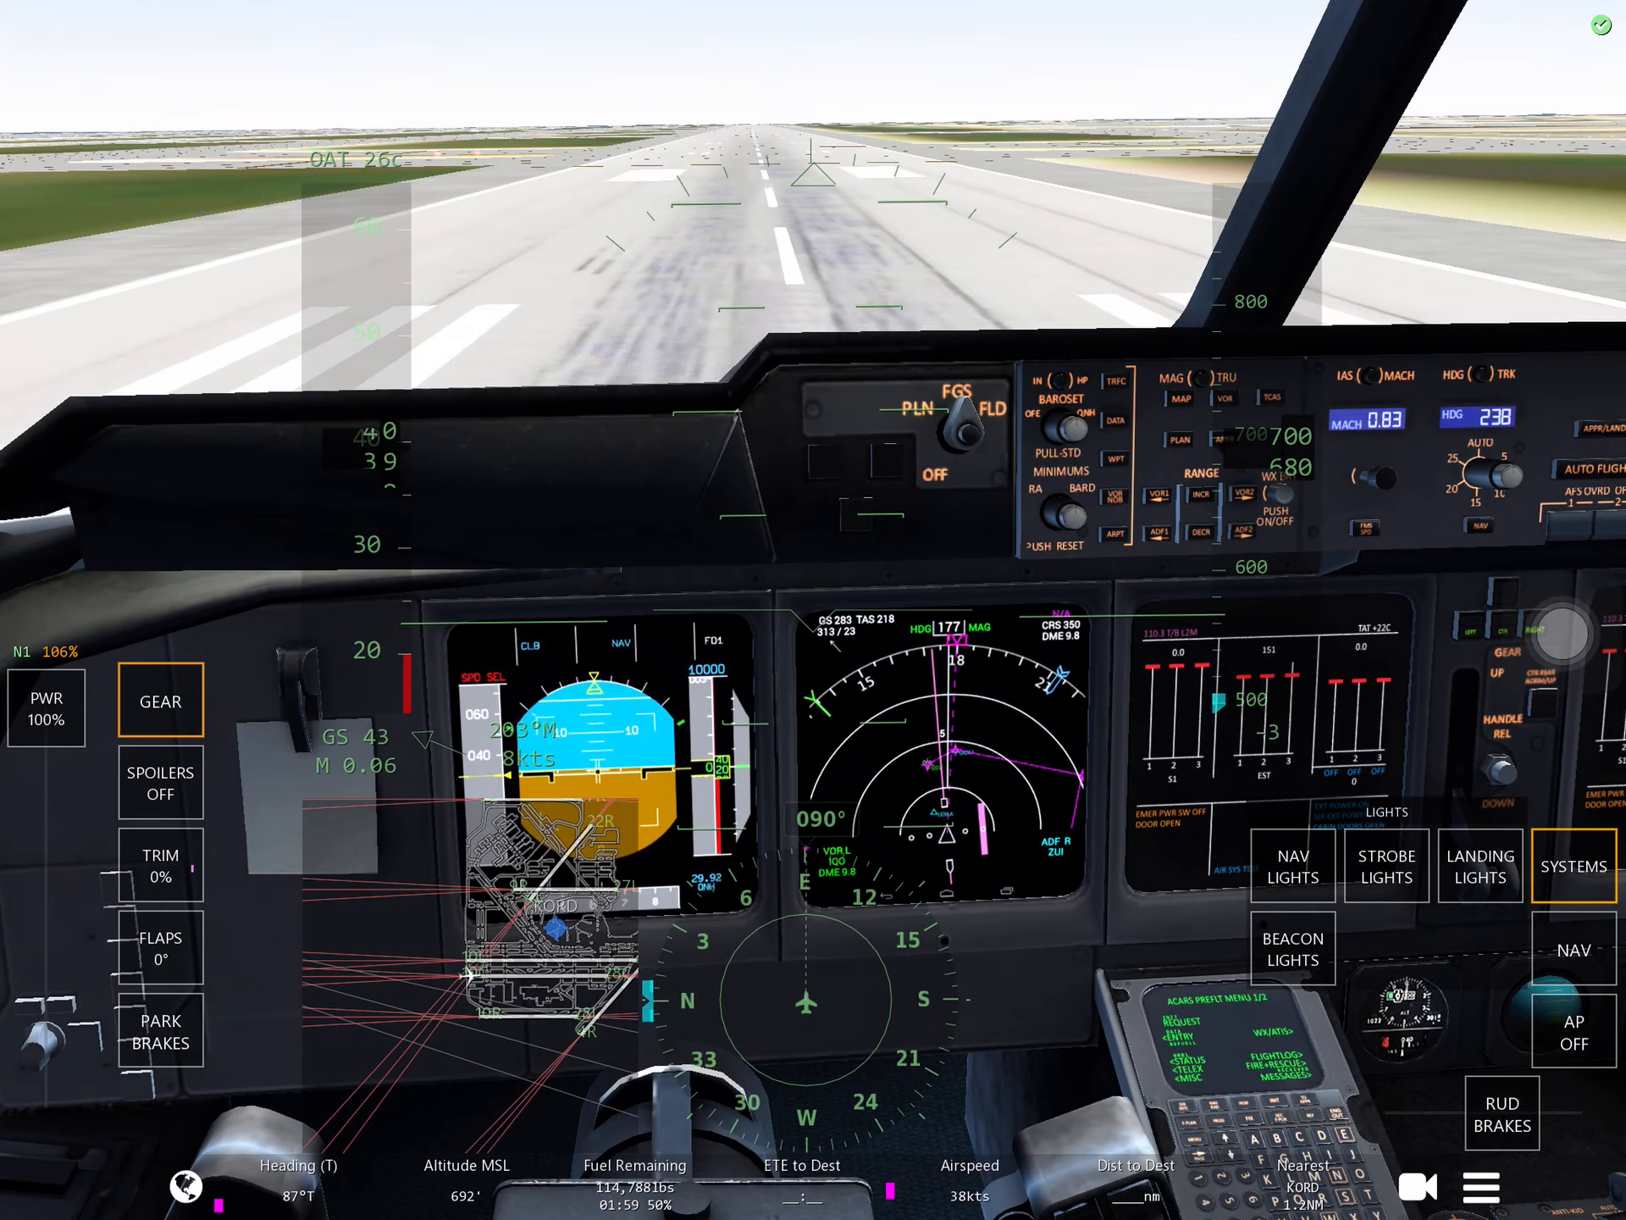
- Climb out to about 960 feet in a steep bank and switch to the exterior tail view
click(1401, 1184)
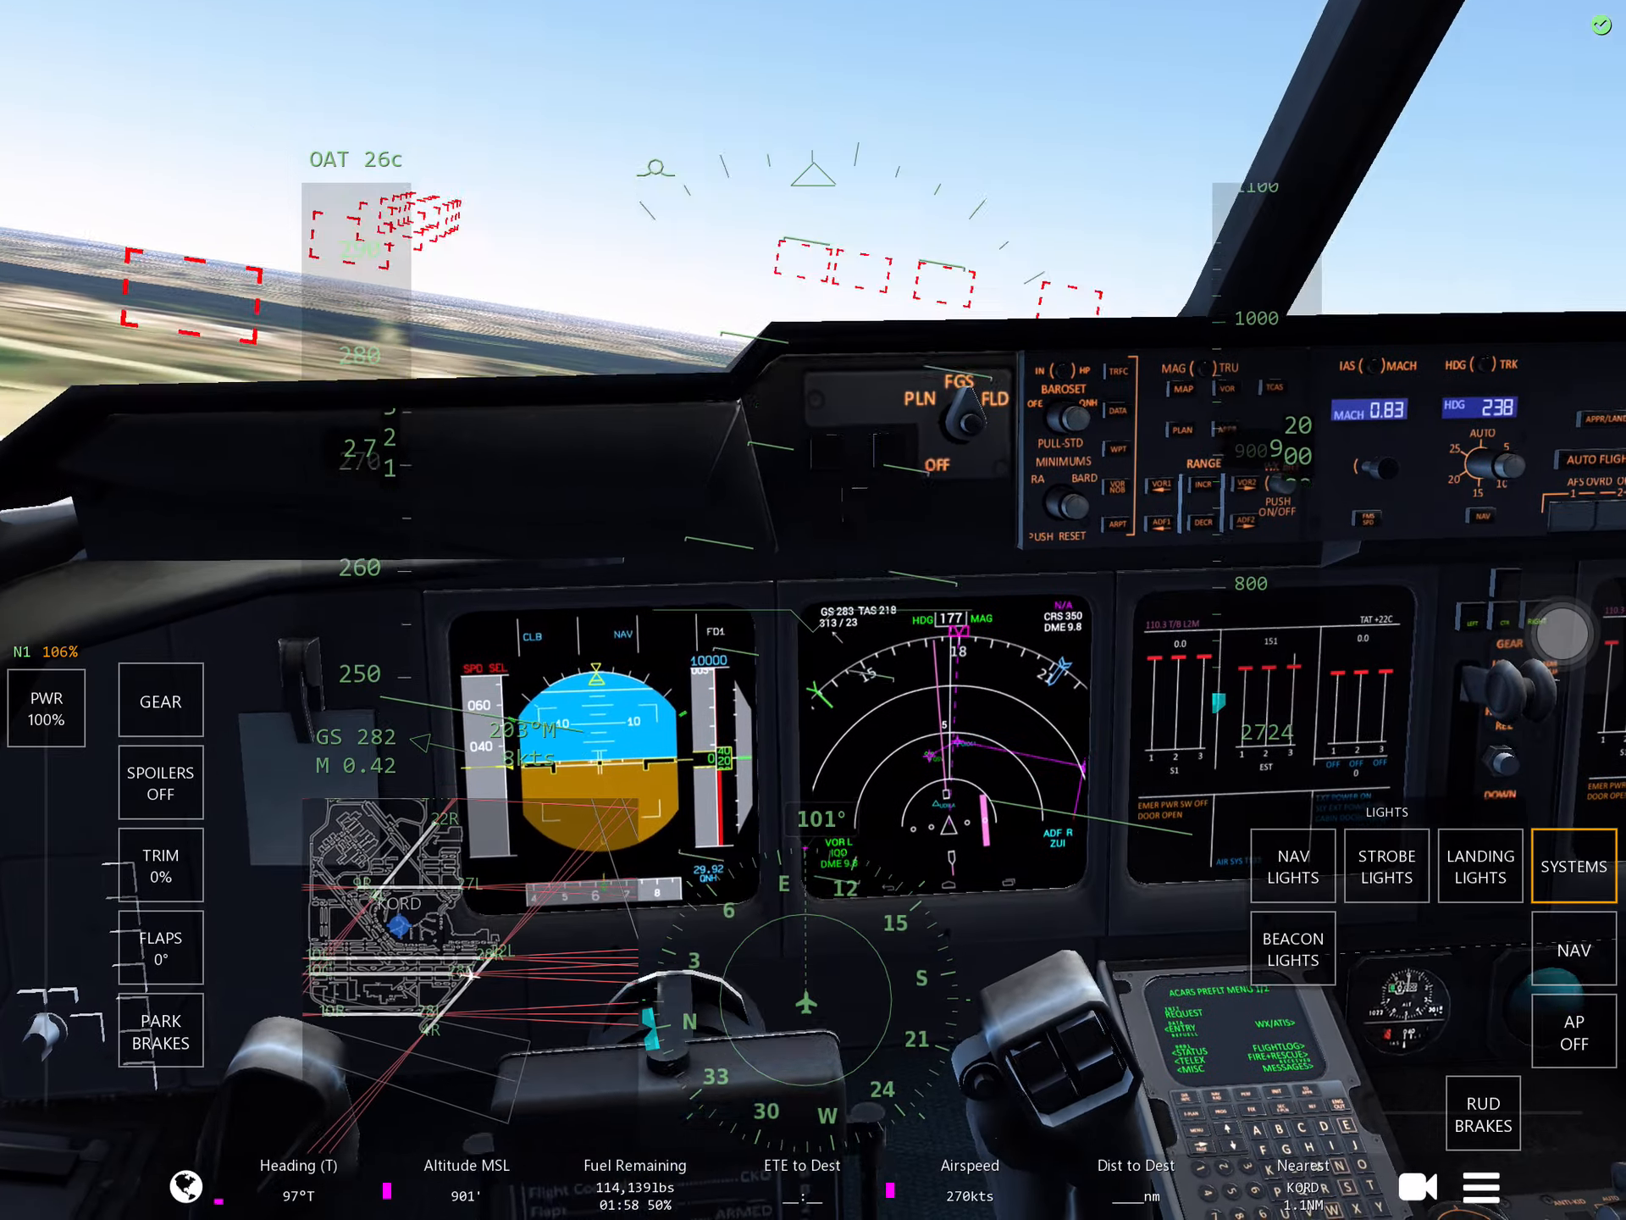
click(1418, 1186)
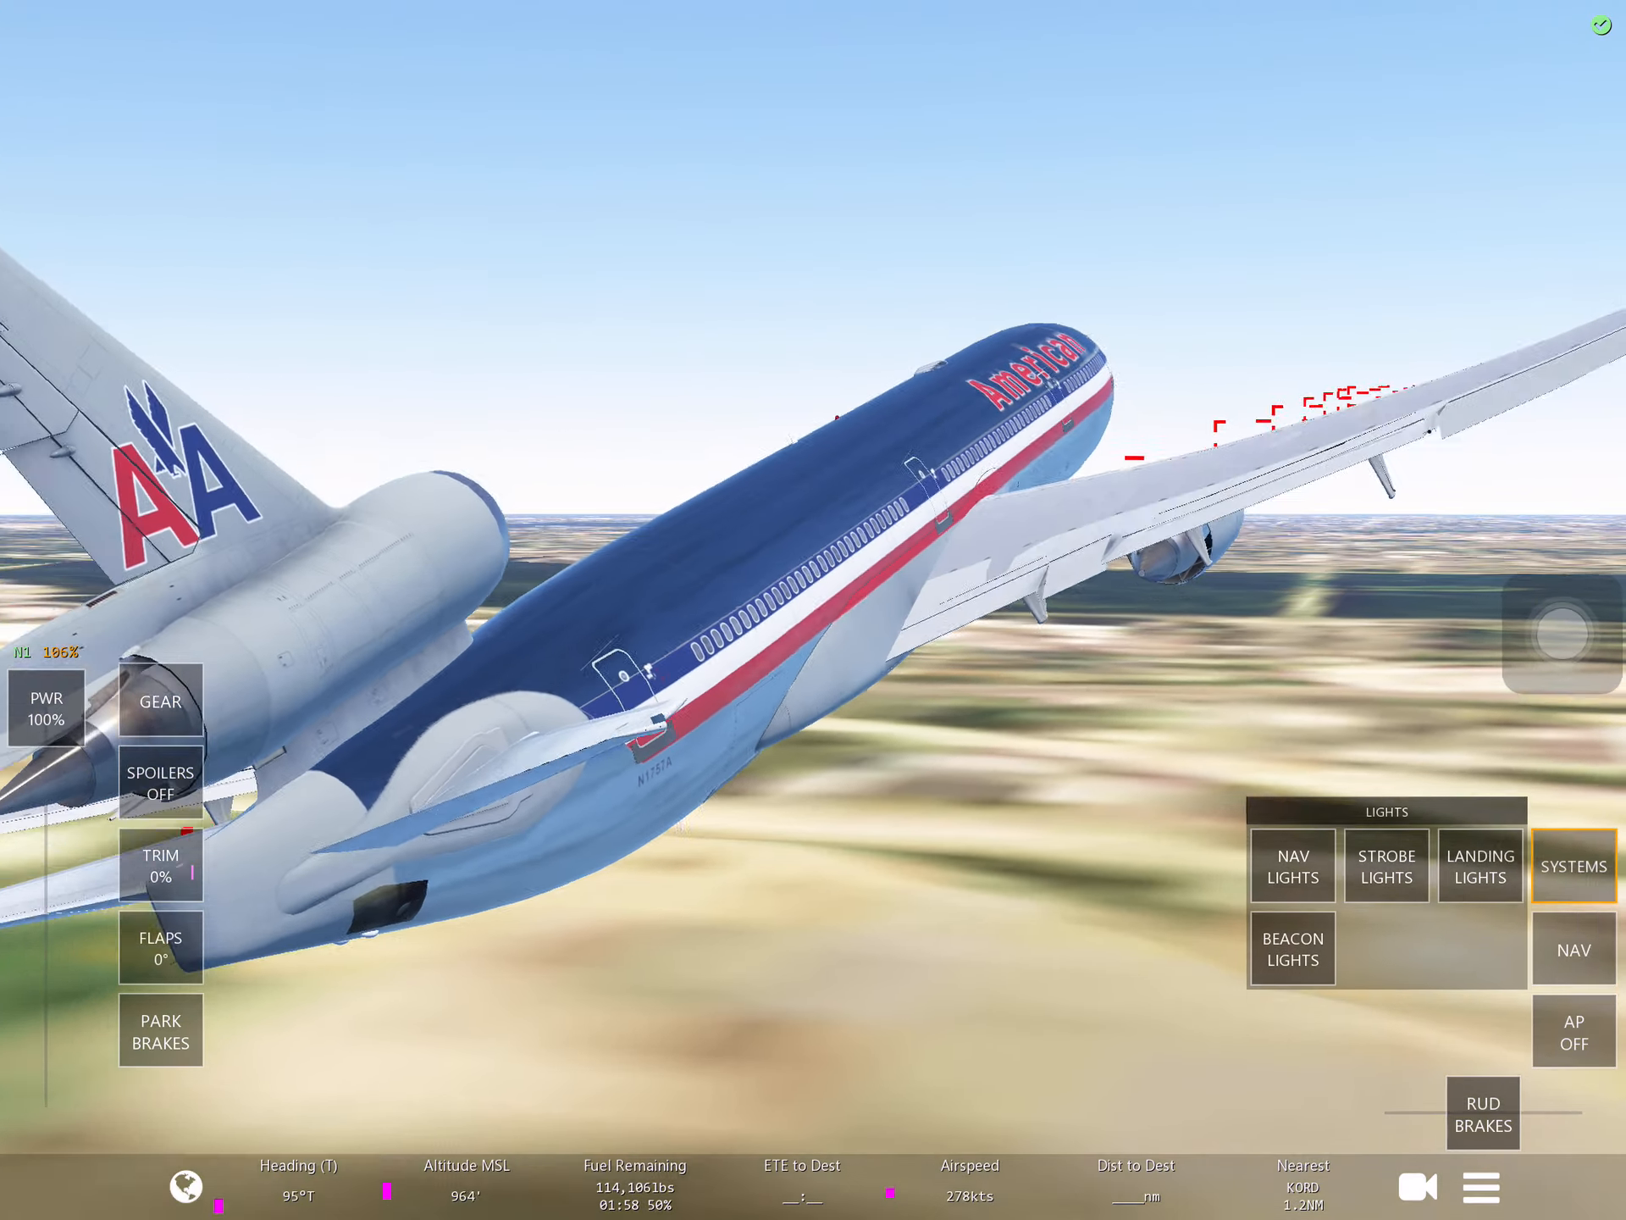